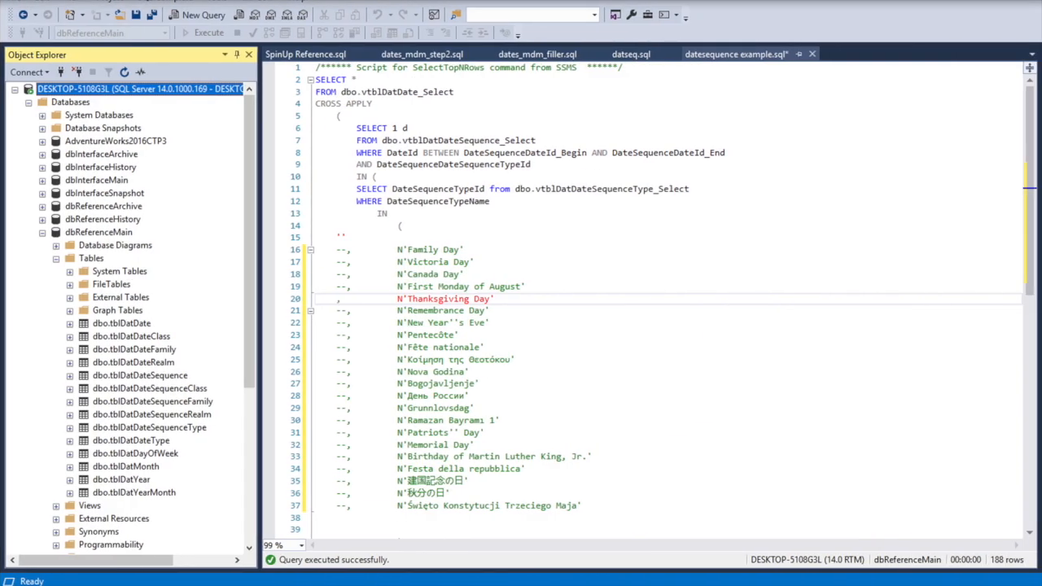
- Switch to the SpinUp Reference.sql script that builds the reference databases and types
{"action": "left_click", "coordinate": [306, 53]}
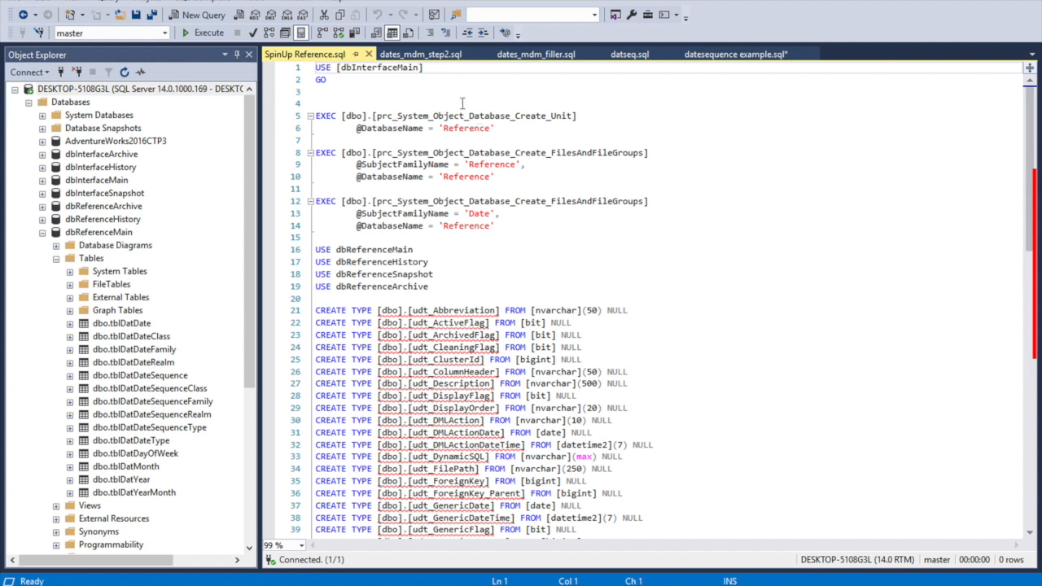
- Review the CREATE TYPE statements, then switch to the dates_mdm_step2.sql script
{"action": "left_click_drag", "start_coordinate": [316, 104], "coordinate": [504, 236]}
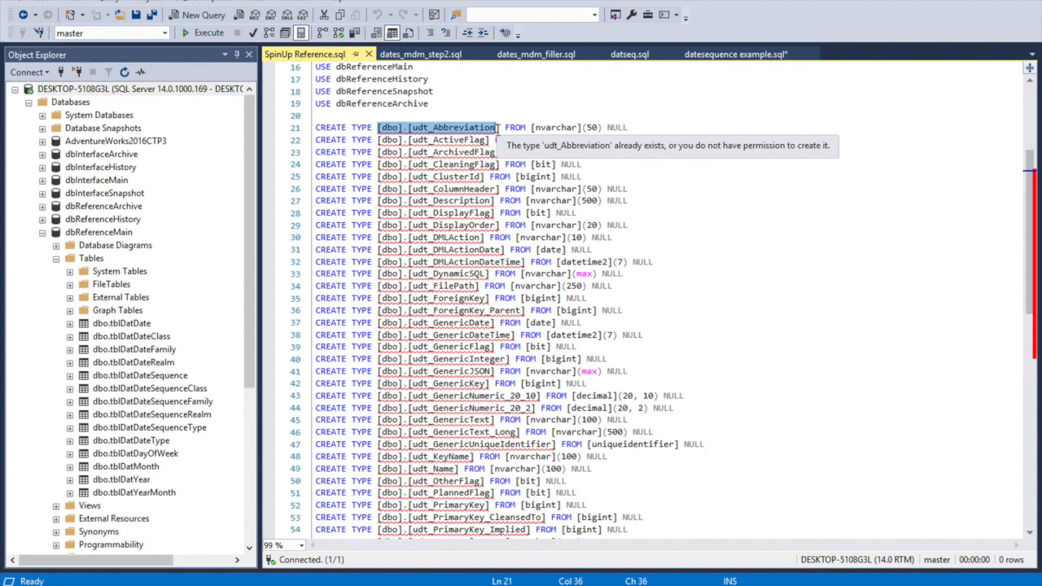
{"action": "scroll", "scroll_direction": "up", "scroll_amount": 3}
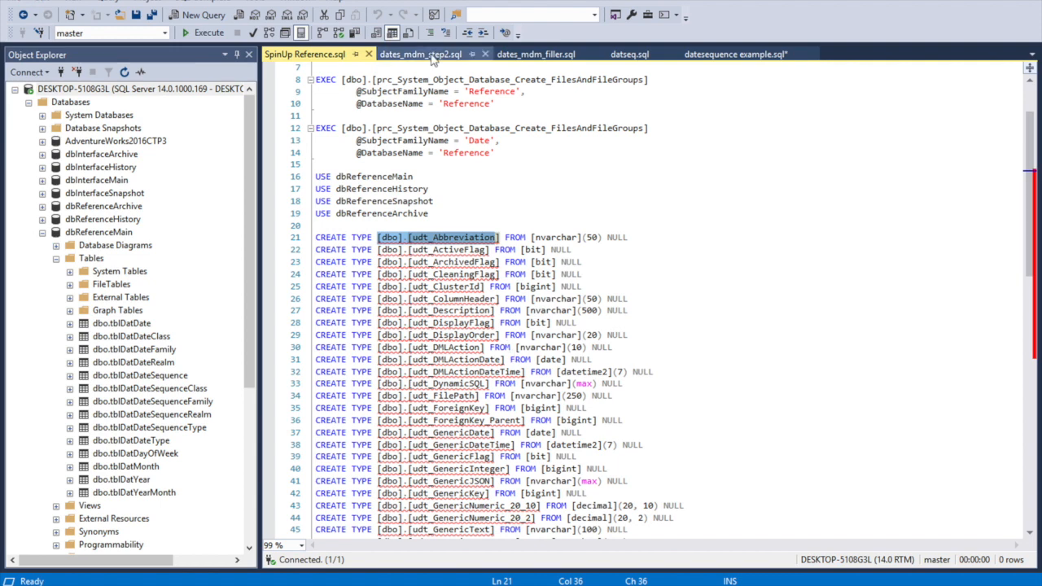
{"action": "left_click", "coordinate": [420, 54]}
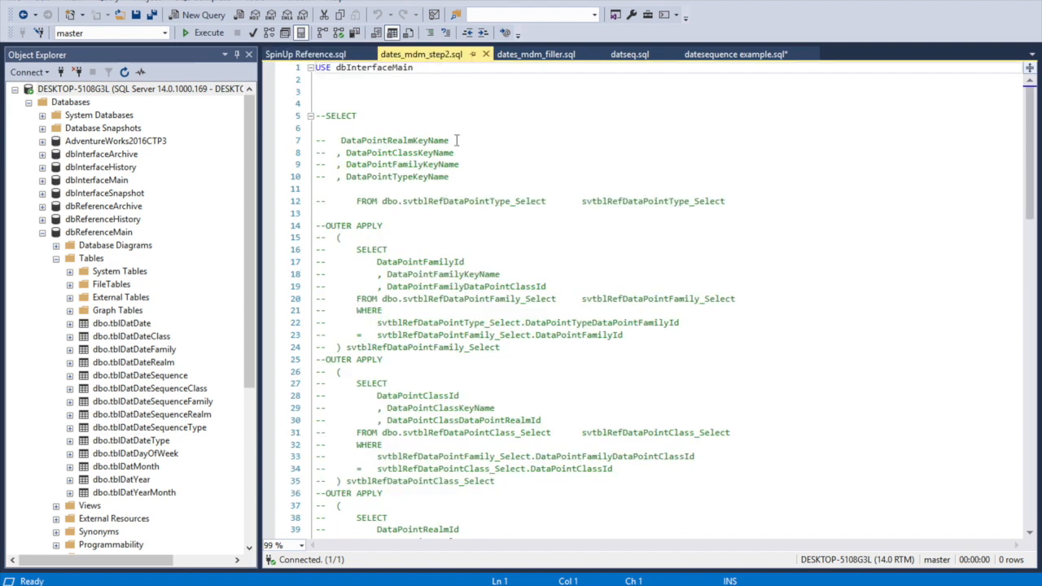
- Highlight the DIMENSION class key in dates_mdm_step2, then switch to dates_mdm_filler.sql
{"action": "scroll", "scroll_direction": "down", "scroll_amount": 3}
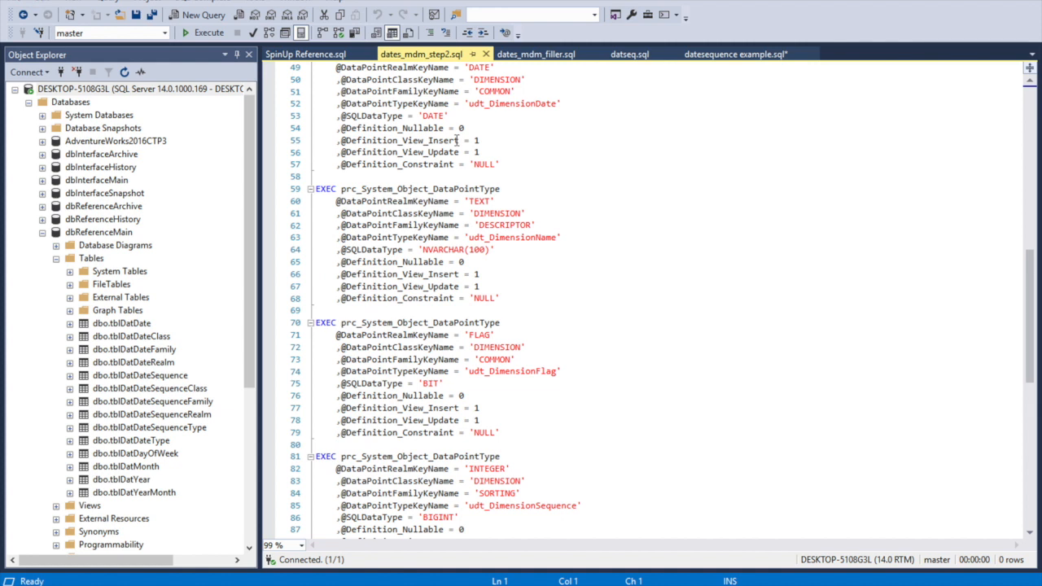
{"action": "mouse_move", "coordinate": [492, 253]}
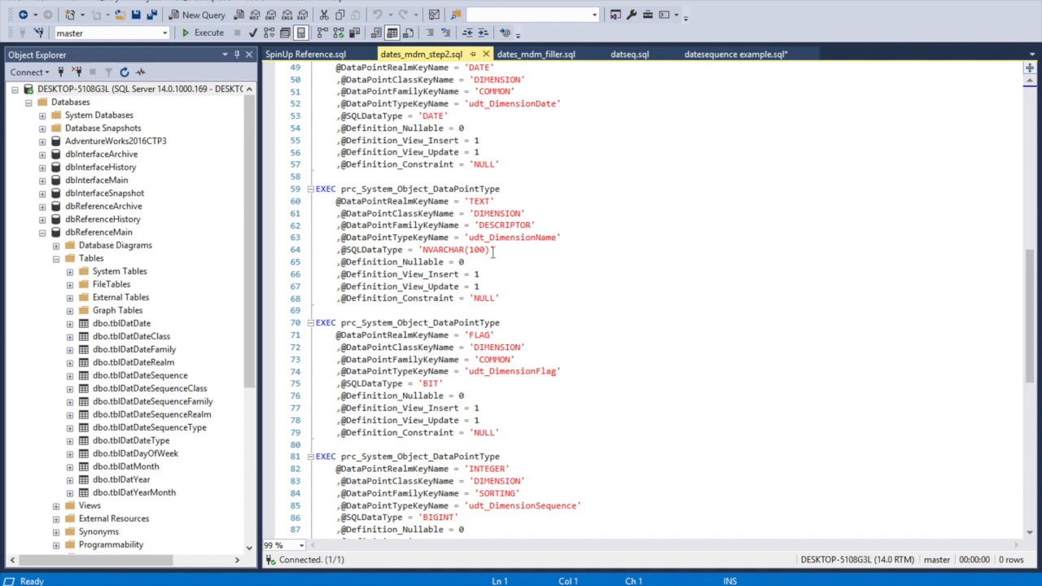
{"action": "double_click", "coordinate": [496, 347]}
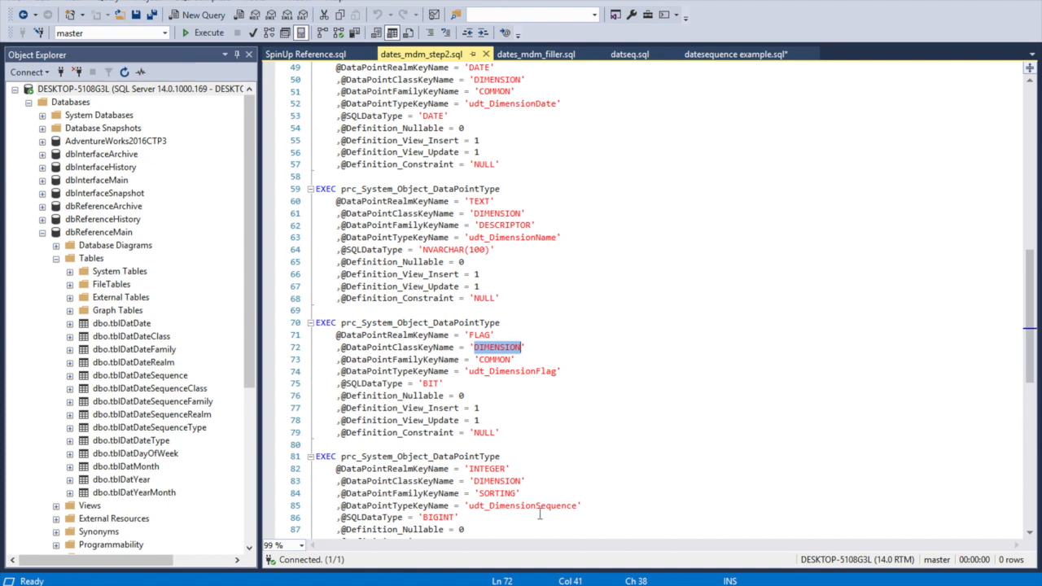
{"action": "left_click", "coordinate": [537, 54]}
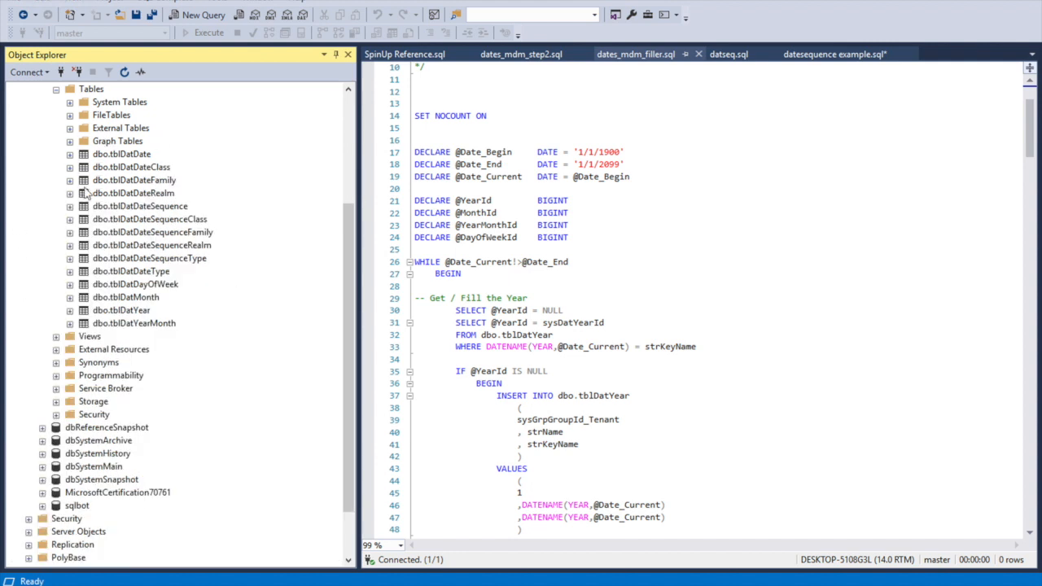
{"action": "mouse_move", "coordinate": [153, 248]}
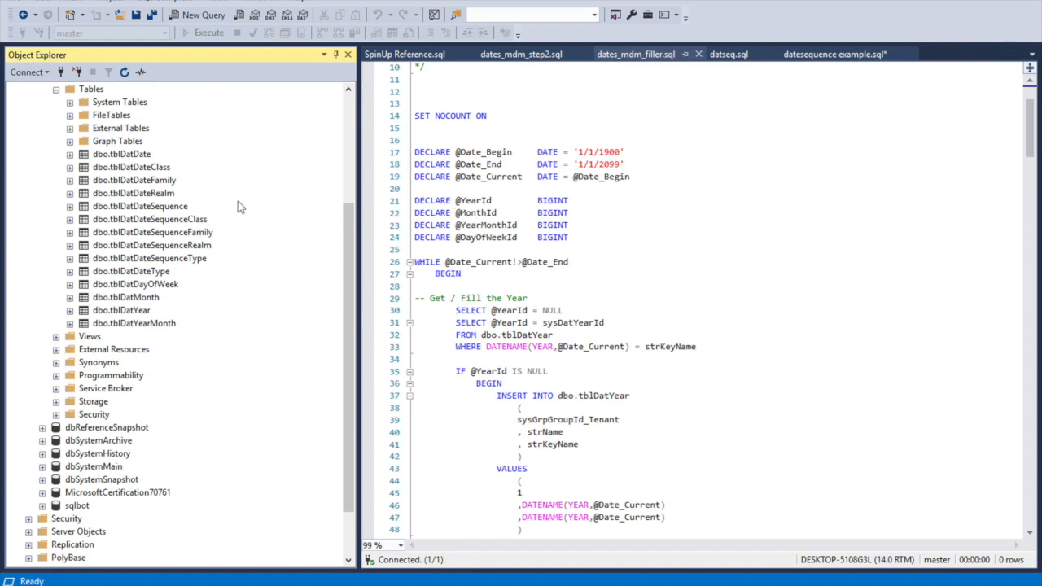
- Expand dbo.tblDatDate's columns and select the day-of-week value expressions in the filler script
{"action": "left_click", "coordinate": [71, 153]}
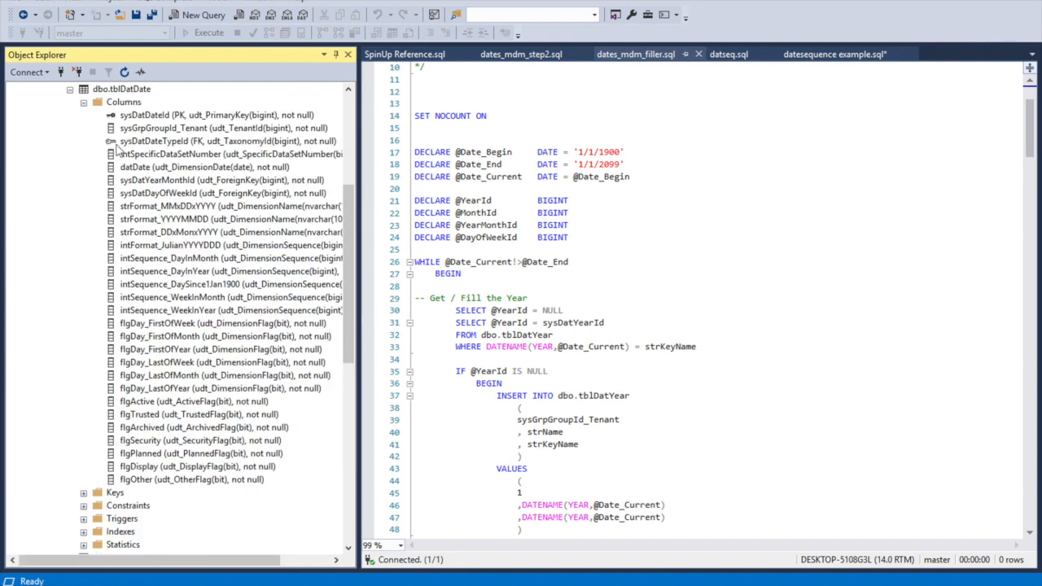
{"action": "scroll", "scroll_direction": "down", "scroll_amount": 3}
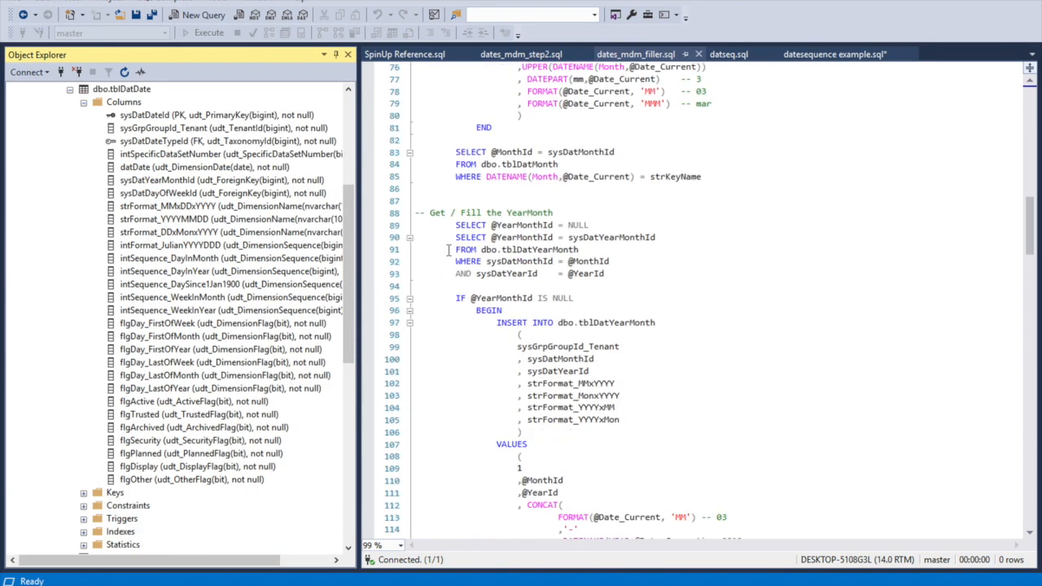
{"action": "scroll", "scroll_direction": "down", "scroll_amount": 3}
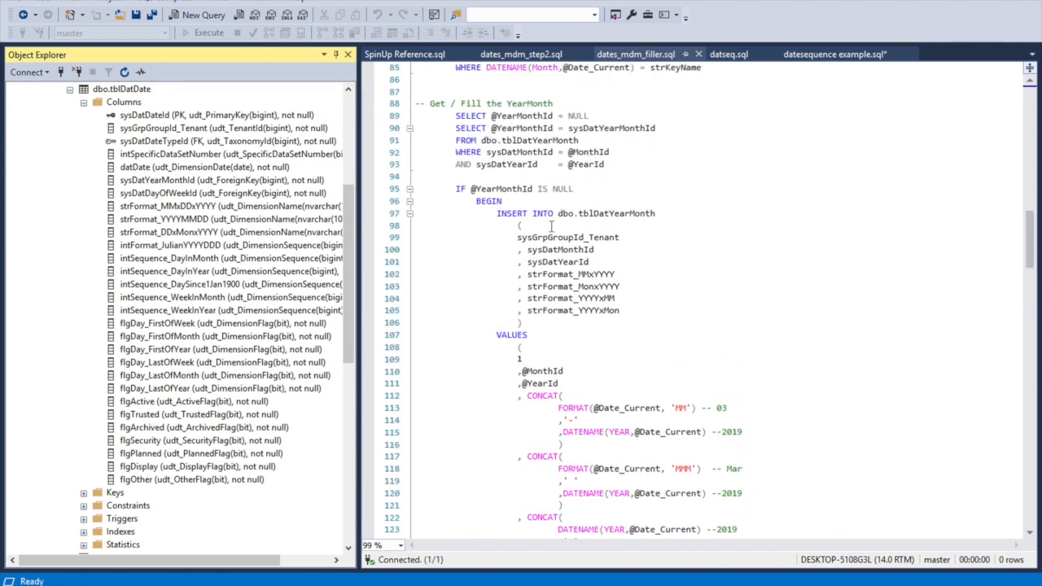
{"action": "scroll", "scroll_direction": "down", "scroll_amount": 3}
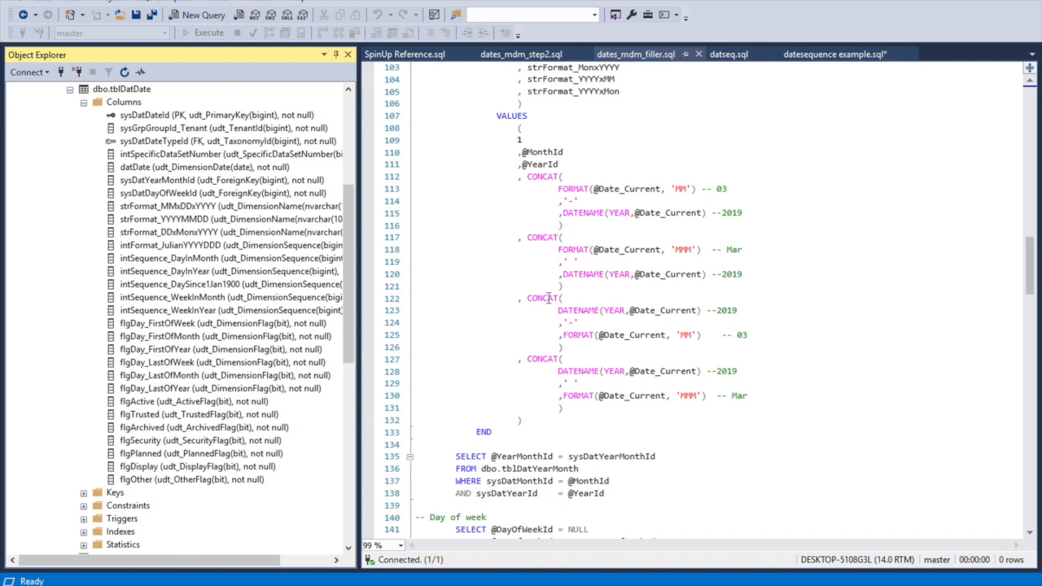
{"action": "scroll", "scroll_direction": "down", "scroll_amount": 3}
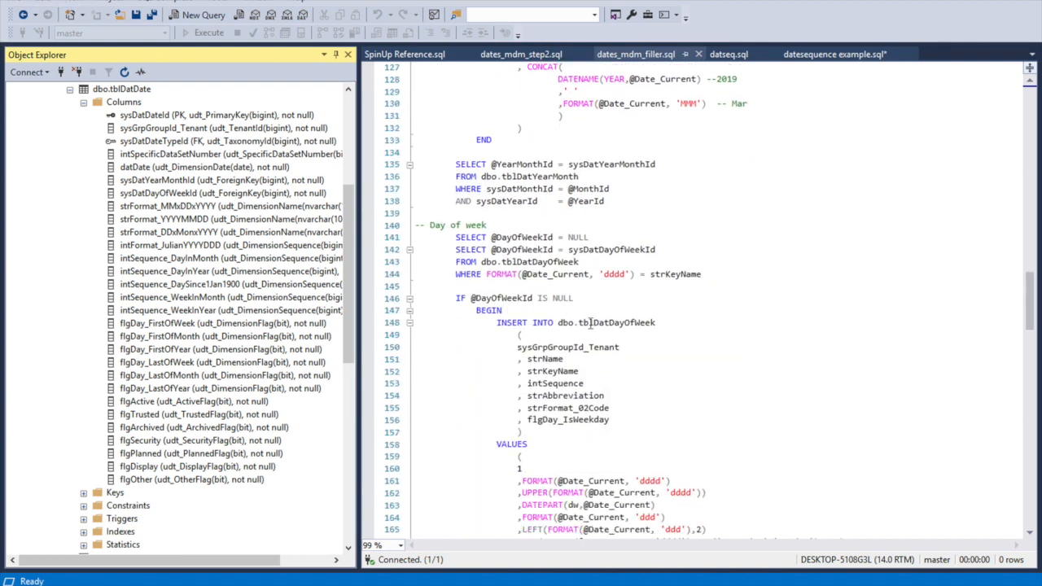
{"action": "scroll", "scroll_direction": "down", "scroll_amount": 3}
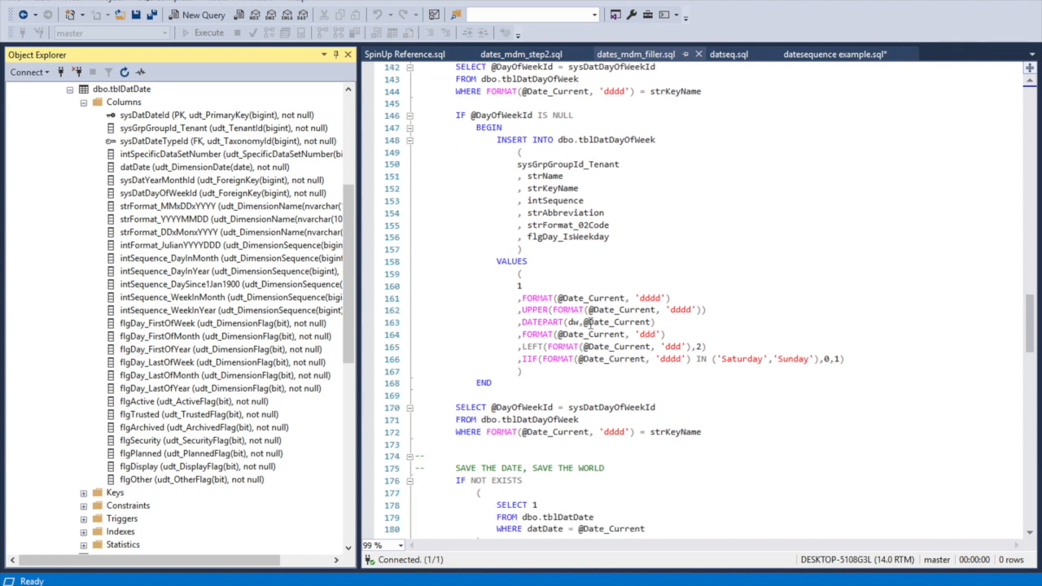
{"action": "left_click_drag", "start_coordinate": [518, 298], "coordinate": [706, 345]}
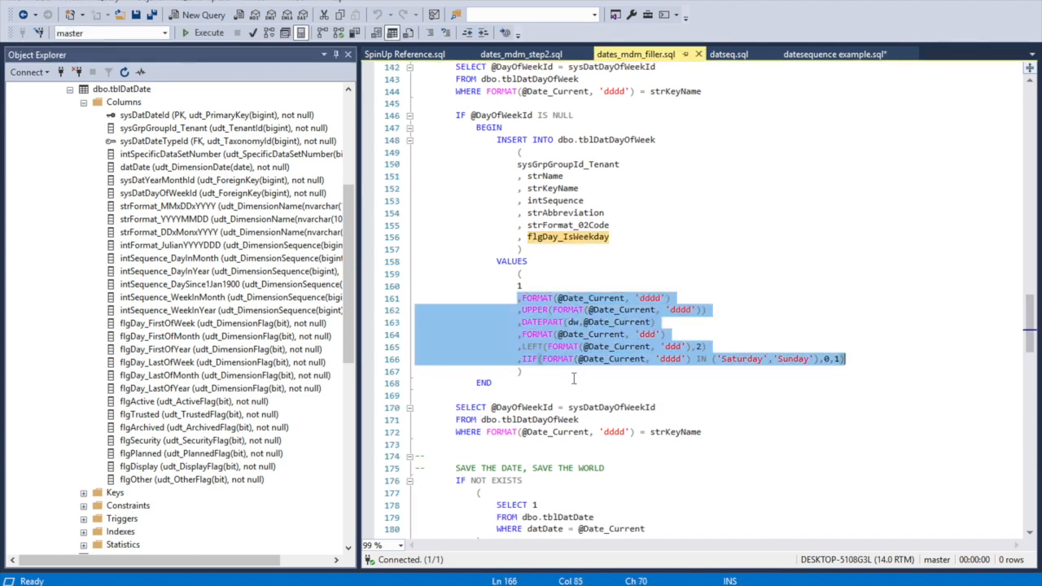
- Scroll through the filler script's tblDatDate insert and its VALUES block
{"action": "scroll", "scroll_direction": "down", "scroll_amount": 3}
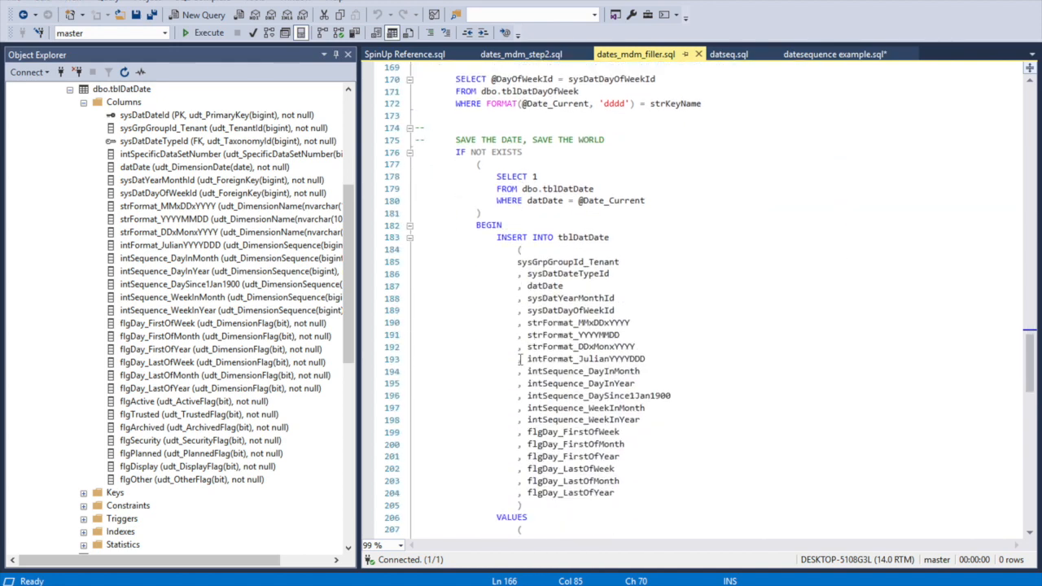
{"action": "scroll", "scroll_direction": "down", "scroll_amount": 3}
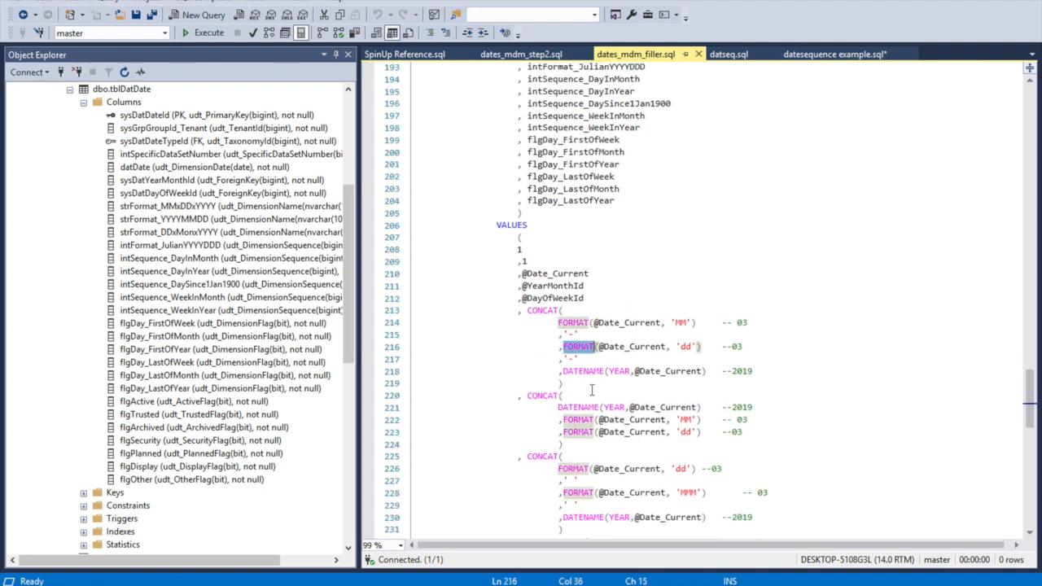
{"action": "scroll", "scroll_direction": "down", "scroll_amount": 3}
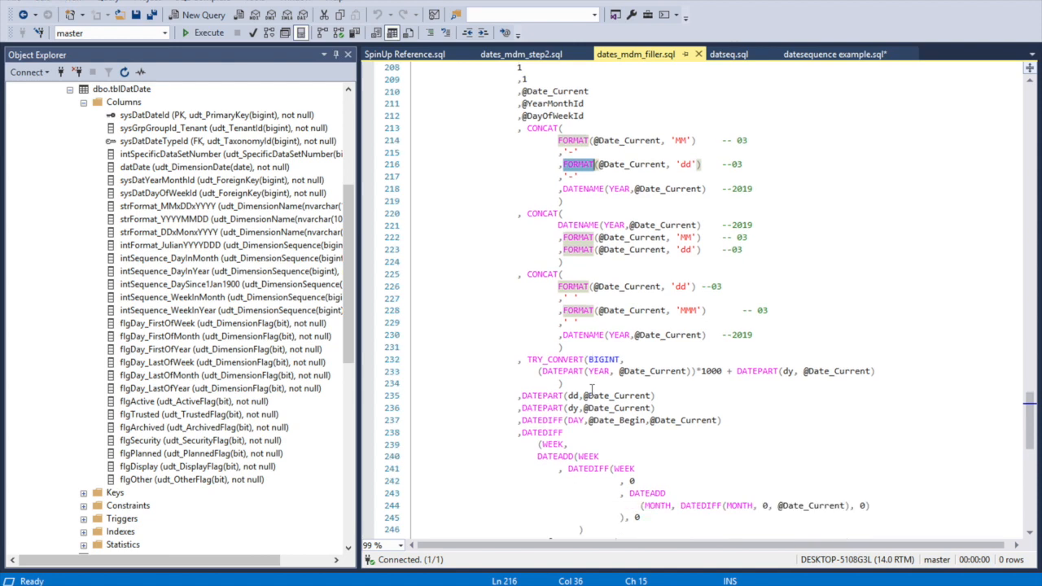
{"action": "scroll", "scroll_direction": "down", "scroll_amount": 3}
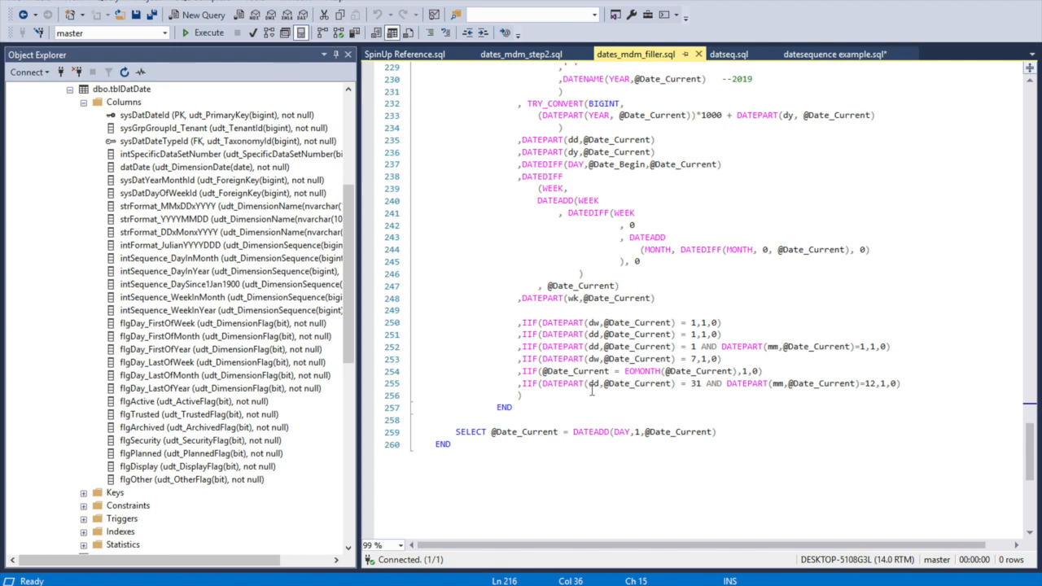
{"action": "scroll", "scroll_direction": "up", "scroll_amount": 3}
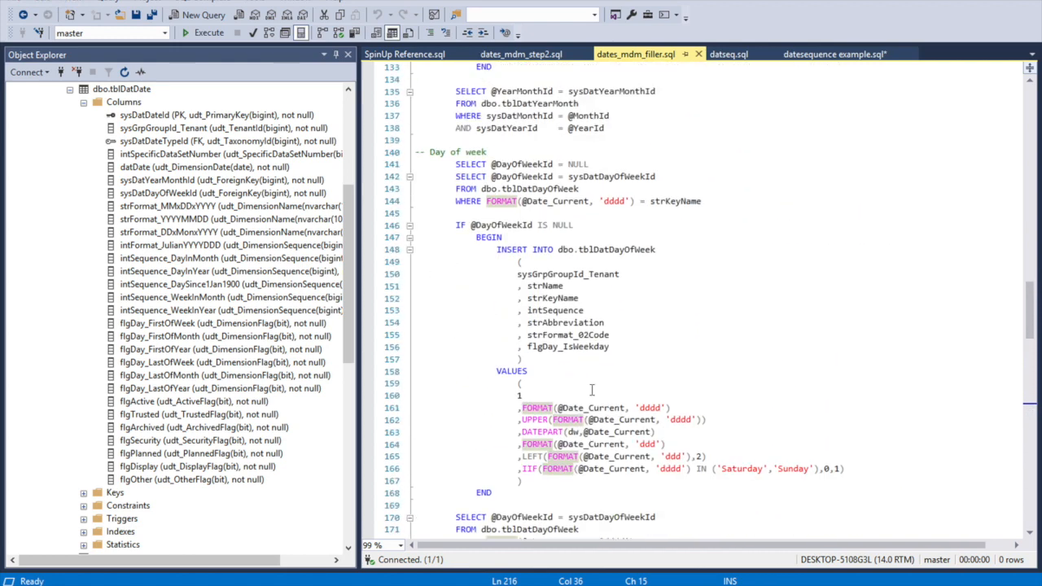
- Switch to dateseq.sql and highlight the holidata site name in the Python request URL
{"action": "left_click", "coordinate": [729, 54]}
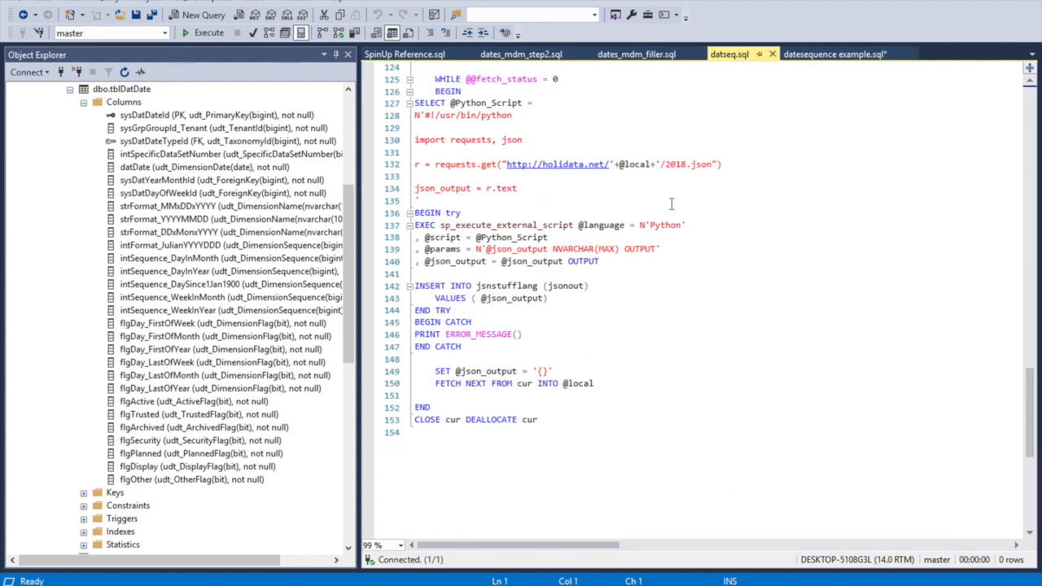
{"action": "scroll", "scroll_direction": "up", "scroll_amount": 3}
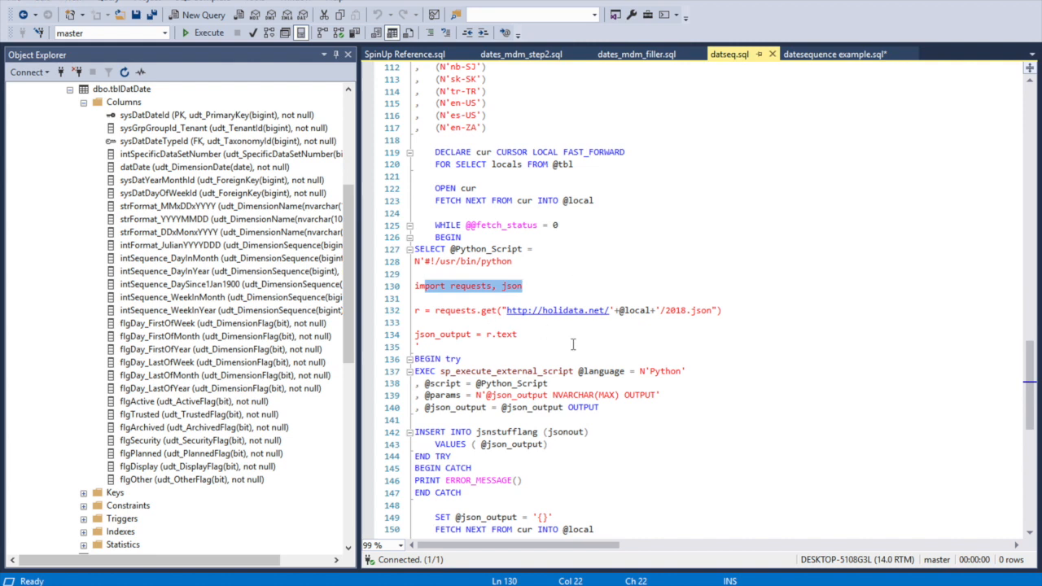
{"action": "double_click", "coordinate": [560, 309]}
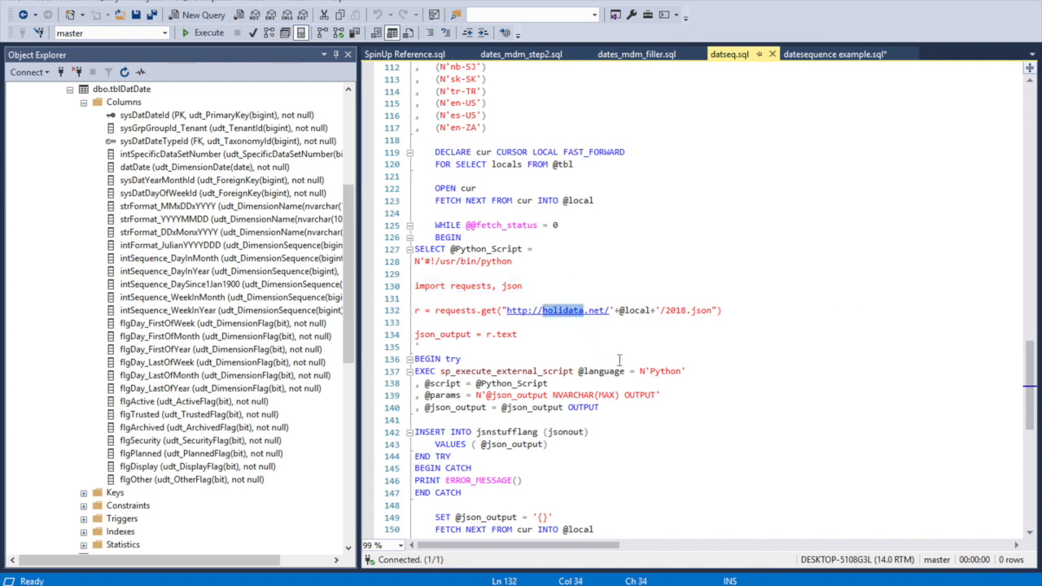
{"action": "scroll", "scroll_direction": "down", "scroll_amount": 3}
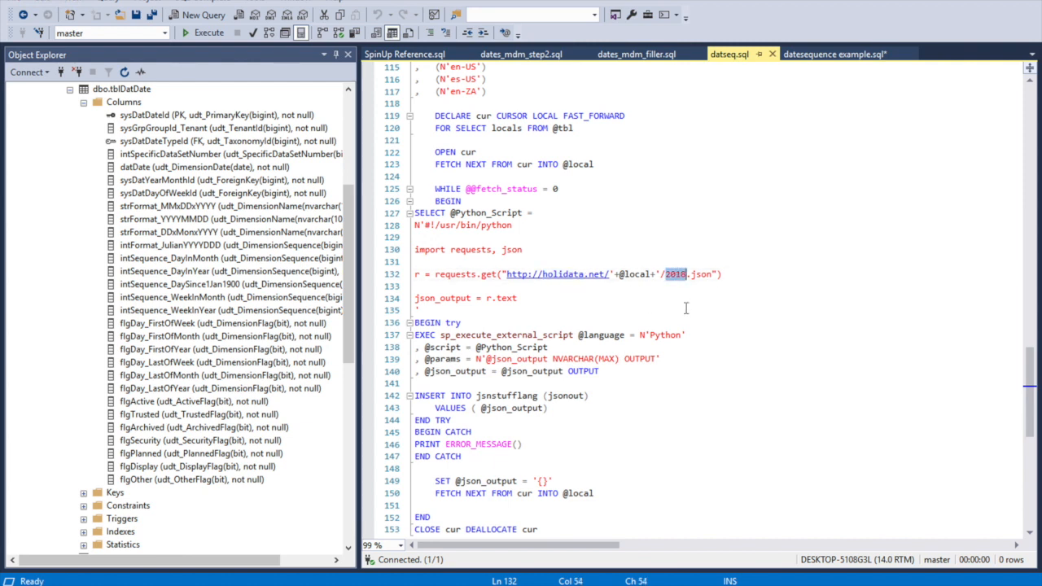
{"action": "scroll", "scroll_direction": "down", "scroll_amount": 3}
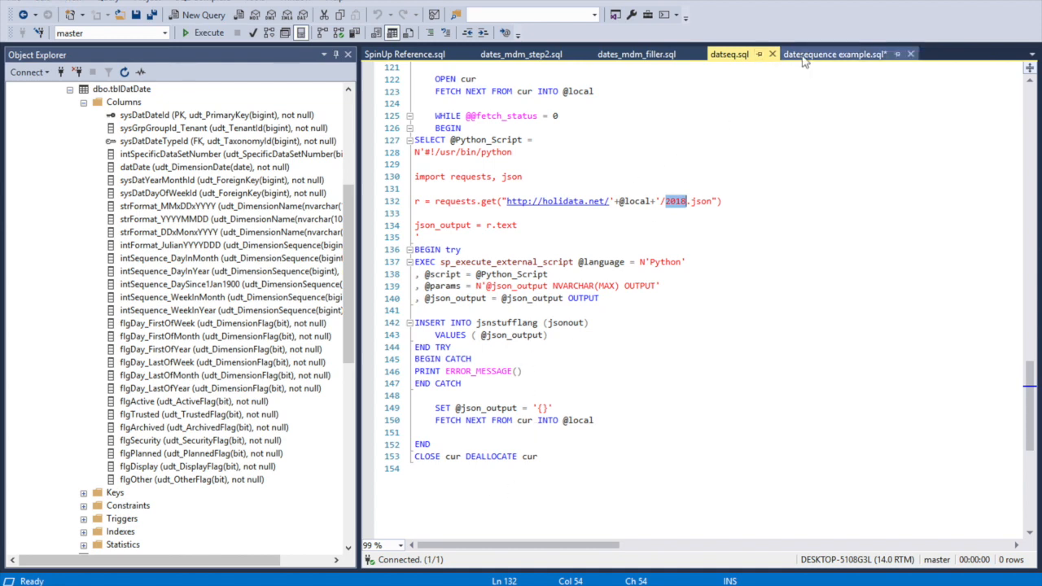
- In the datesequence example, highlight vtblDatDate's sysDatDateId and expand dbo.tblDatDateSequence's columns
{"action": "left_click", "coordinate": [209, 33]}
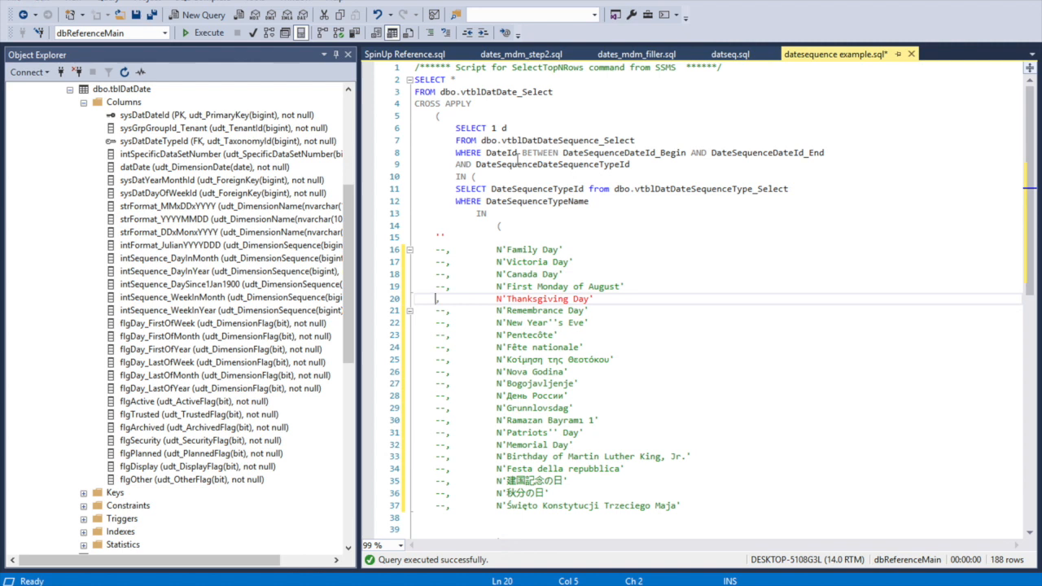
{"action": "mouse_move", "coordinate": [420, 91]}
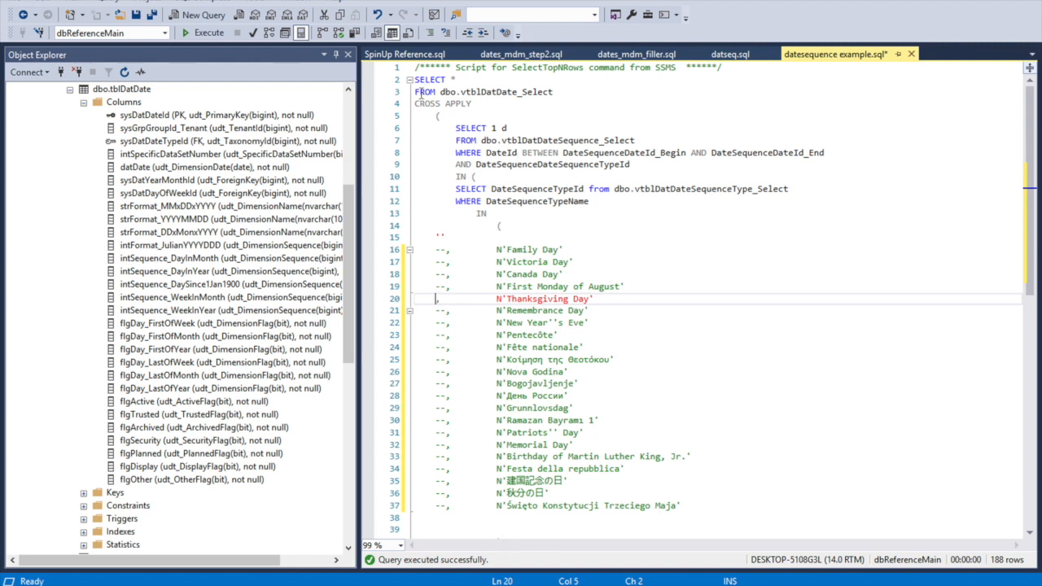
{"action": "left_click", "coordinate": [443, 91]}
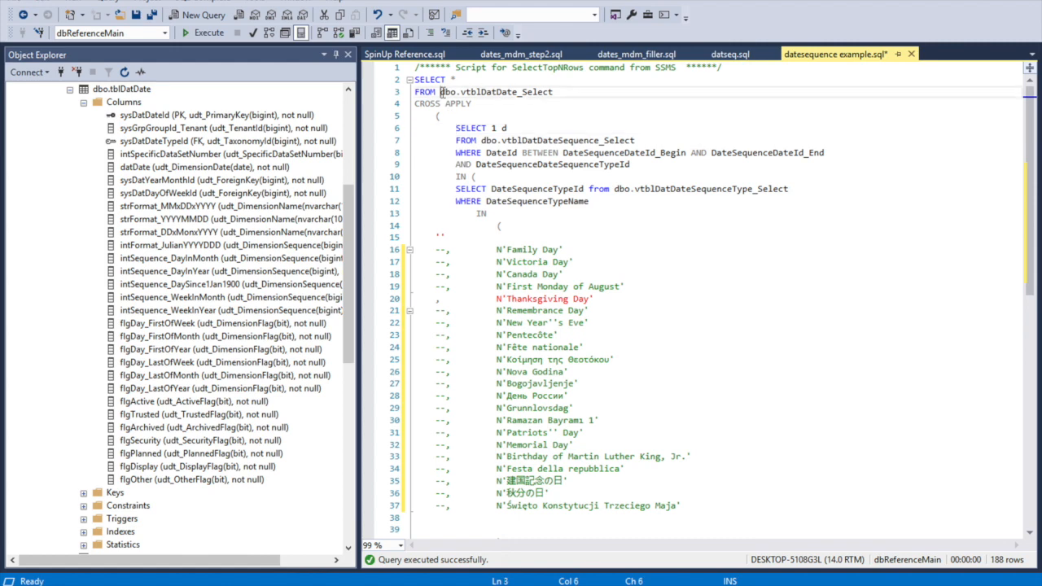
{"action": "double_click", "coordinate": [504, 91]}
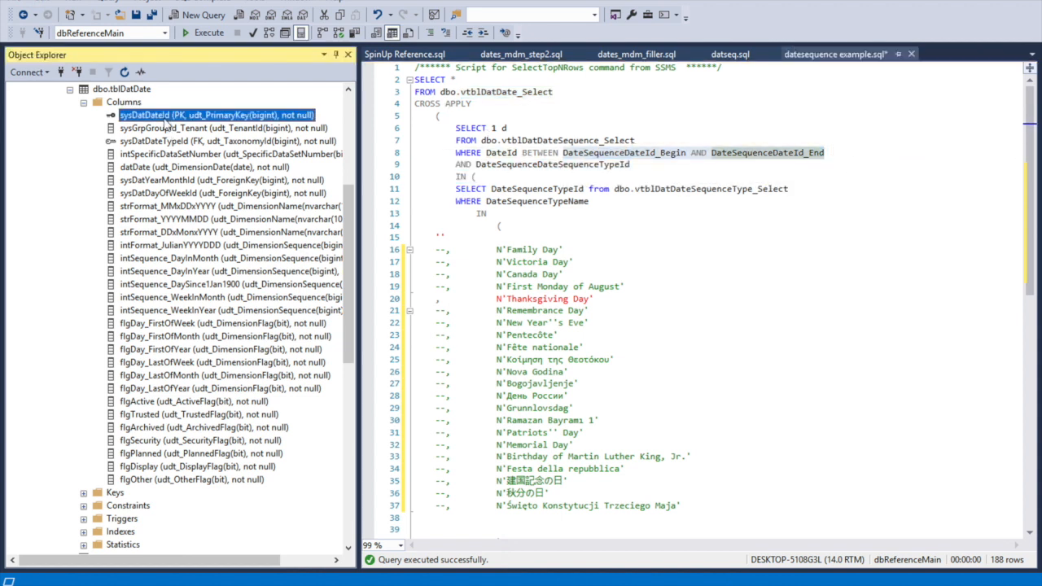
{"action": "scroll", "scroll_direction": "down", "scroll_amount": 3}
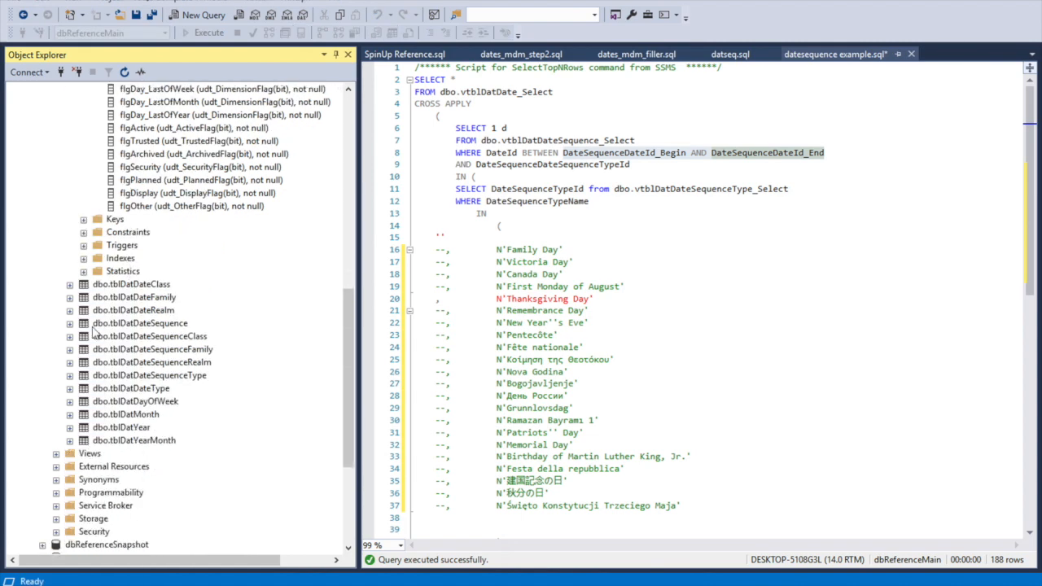
{"action": "left_click", "coordinate": [70, 322]}
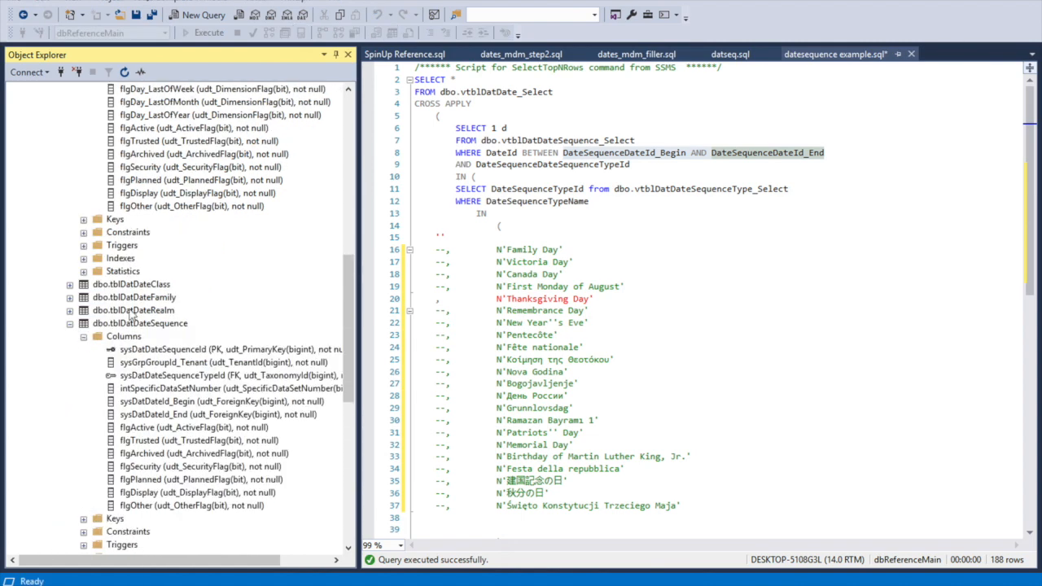
{"action": "scroll", "scroll_direction": "down", "scroll_amount": 3}
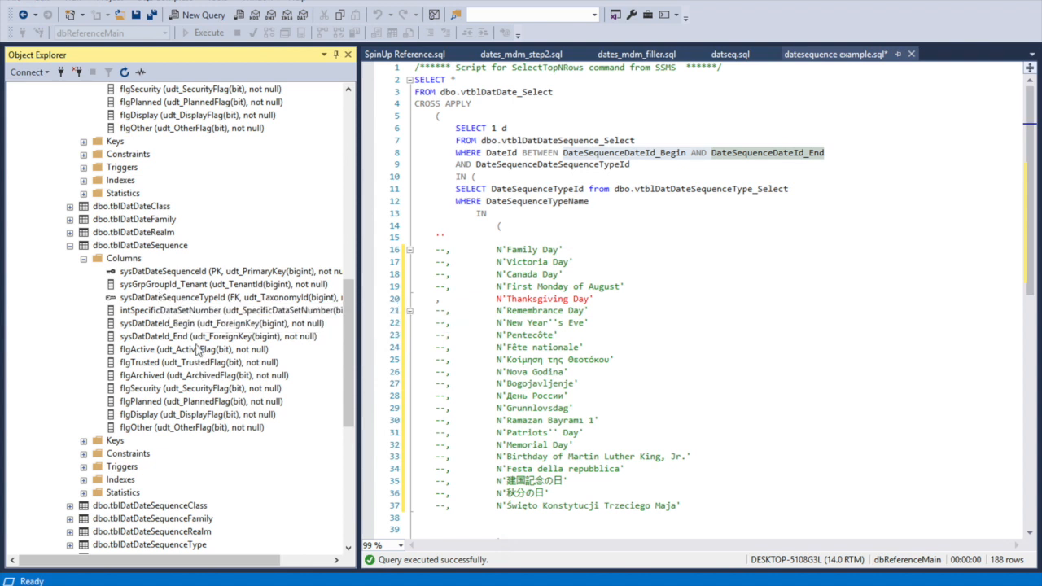
{"action": "left_click", "coordinate": [479, 287]}
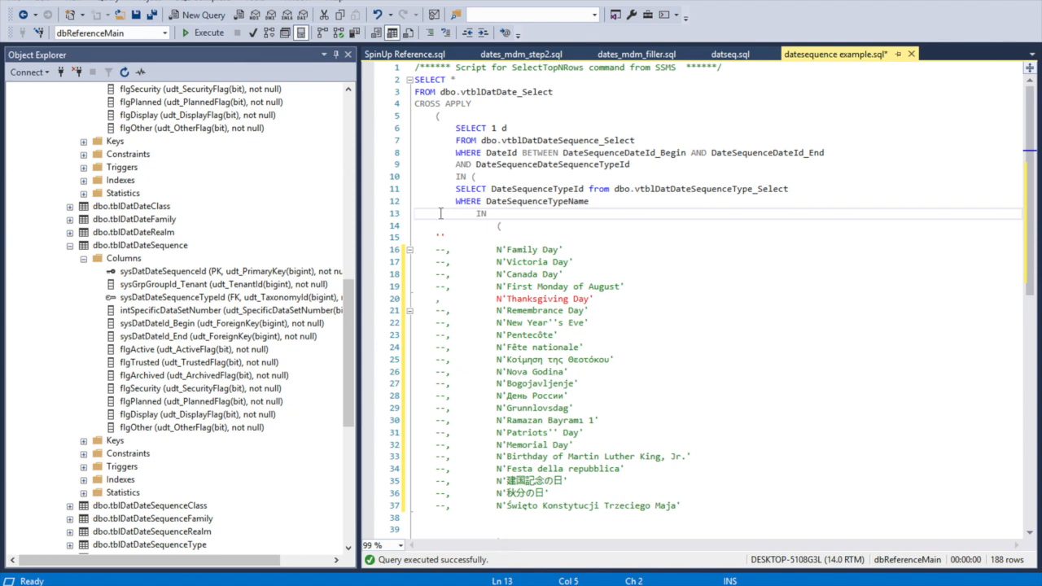
- Show the holiday date-sequence query's 16 result rows
{"action": "left_click", "coordinate": [208, 32]}
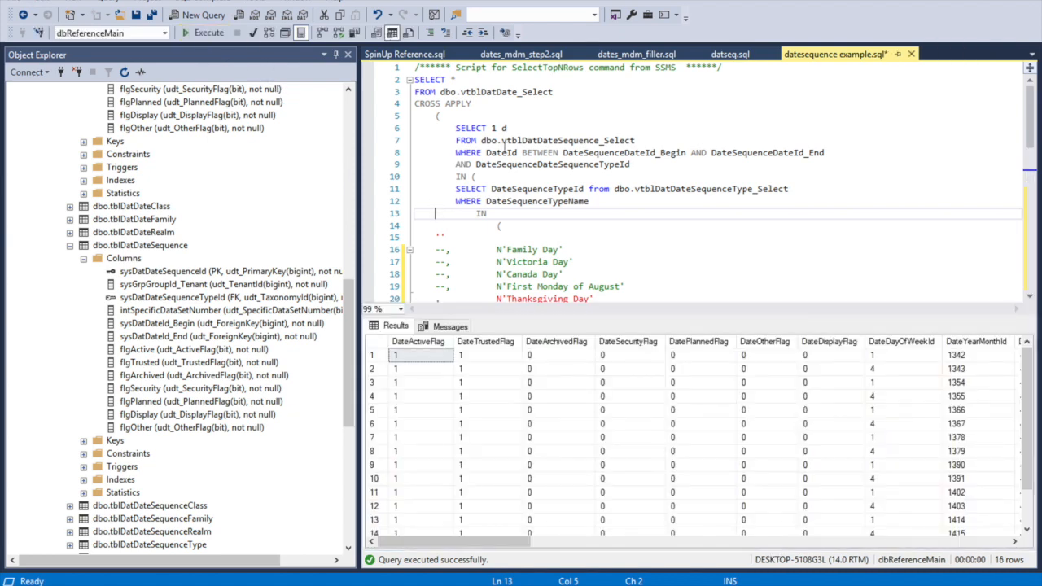
{"action": "scroll", "scroll_direction": "down", "scroll_amount": 3}
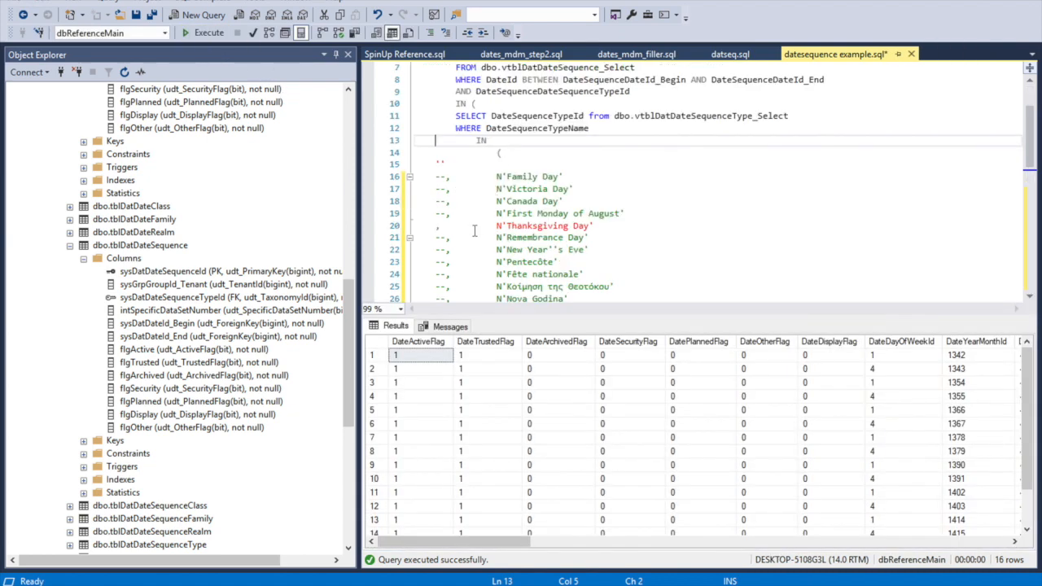
{"action": "scroll", "scroll_direction": "down", "scroll_amount": 3}
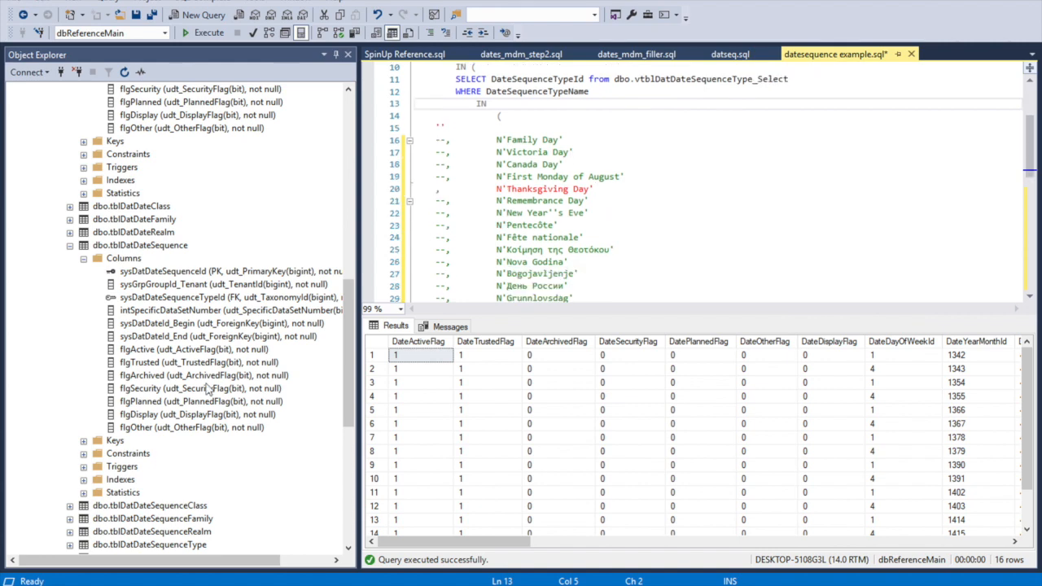
- Select all rows of dbo.tblDatDateSequenceType and scroll its 517 holiday-type names
{"action": "right_click", "coordinate": [140, 465]}
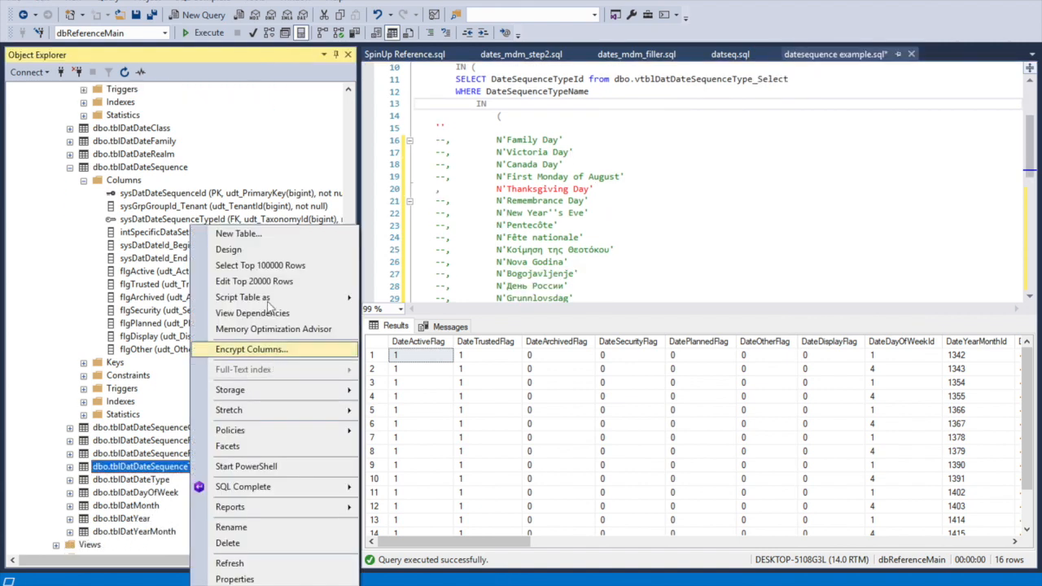
{"action": "left_click", "coordinate": [261, 263]}
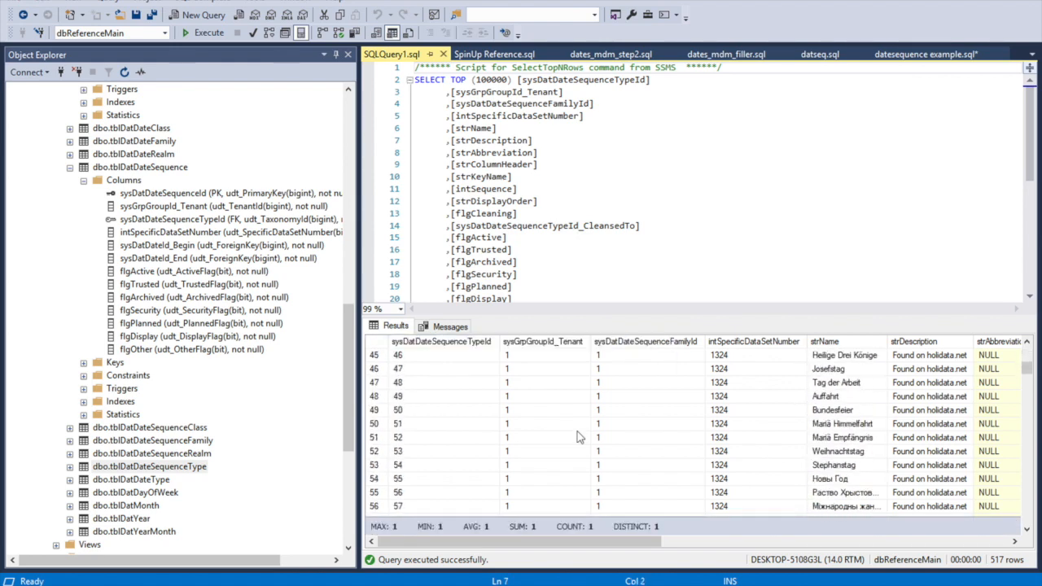
{"action": "scroll", "scroll_direction": "down", "scroll_amount": 3}
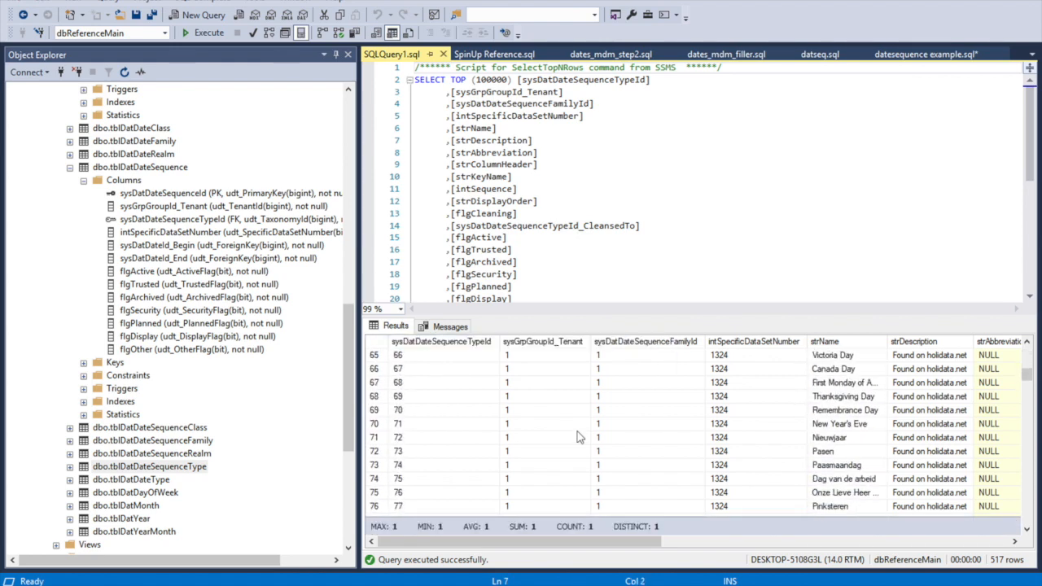
{"action": "scroll", "scroll_direction": "down", "scroll_amount": 3}
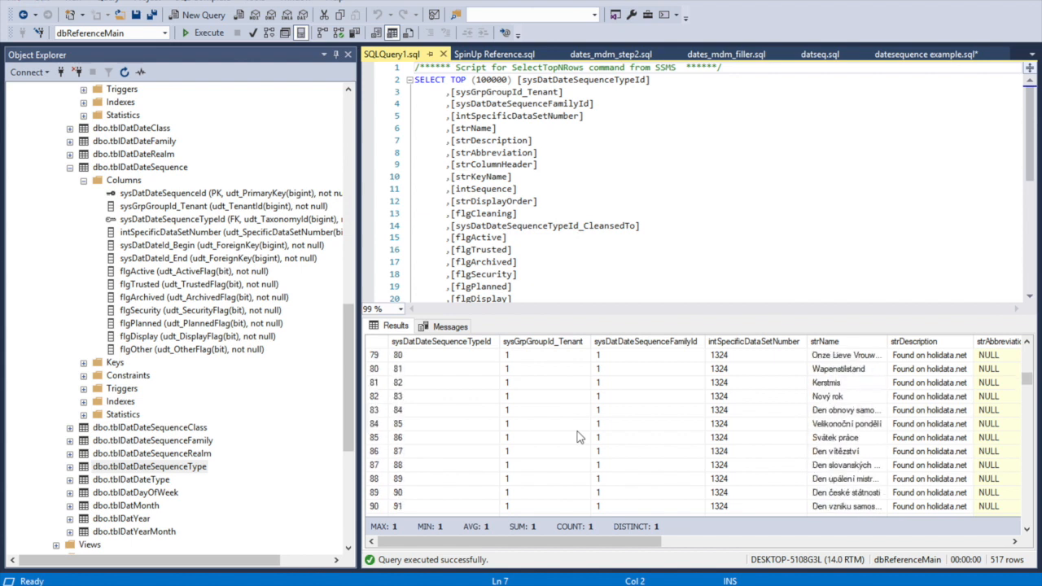
{"action": "scroll", "scroll_direction": "down", "scroll_amount": 3}
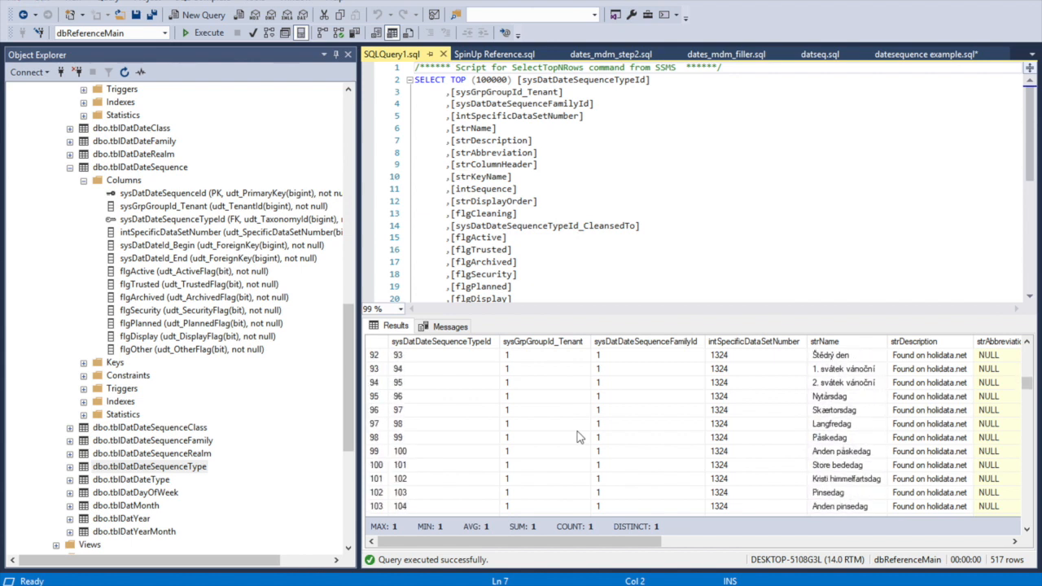
{"action": "scroll", "scroll_direction": "down", "scroll_amount": 3}
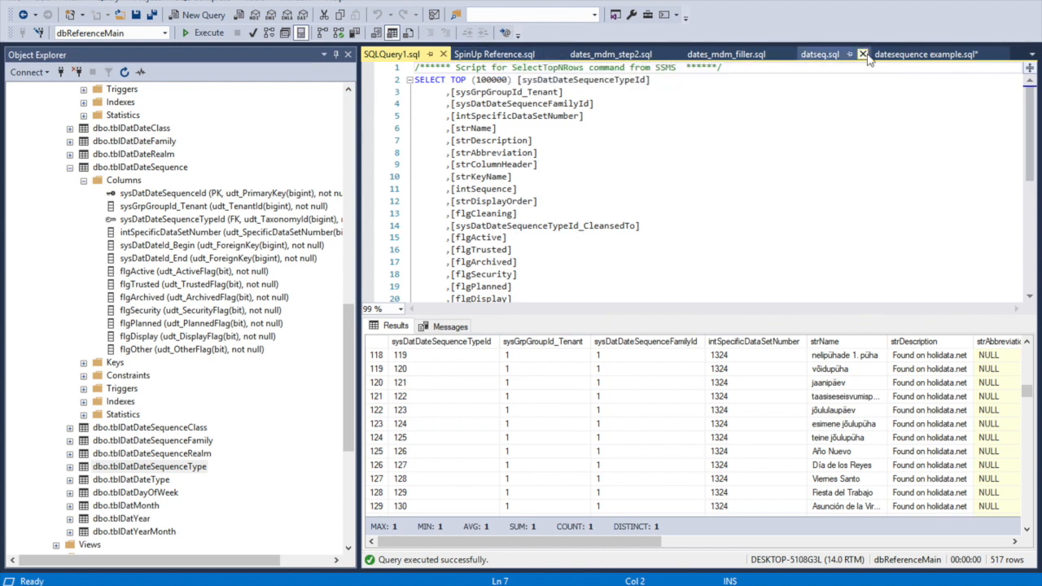
- Back in the holiday query results, pick the 28 Nov 2013 and 10 Oct 2016 Thanksgiving dates
{"action": "left_click", "coordinate": [924, 54]}
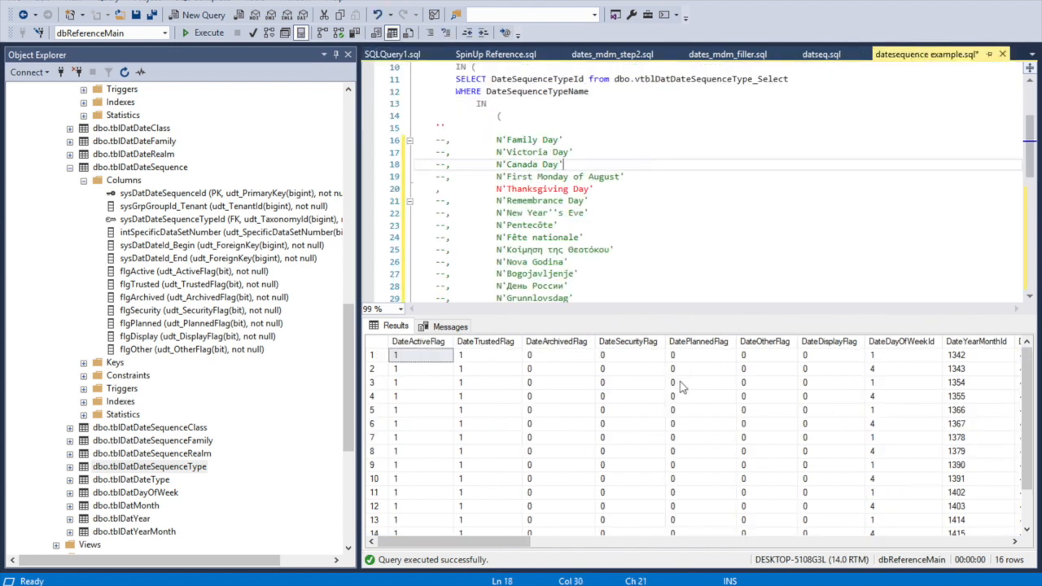
{"action": "scroll", "scroll_direction": "right", "scroll_amount": 3}
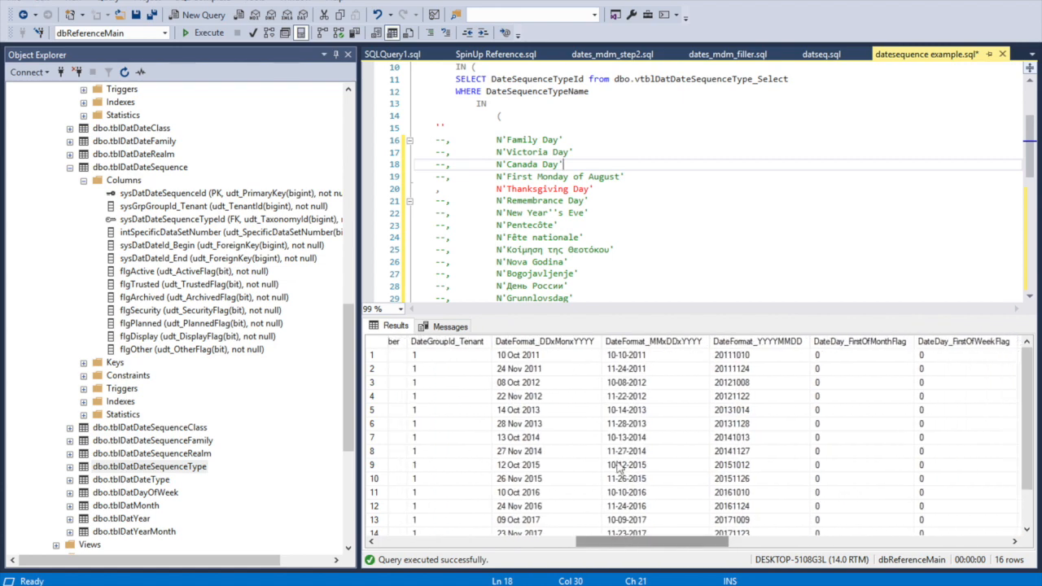
{"action": "left_click_drag", "start_coordinate": [545, 354], "coordinate": [545, 395]}
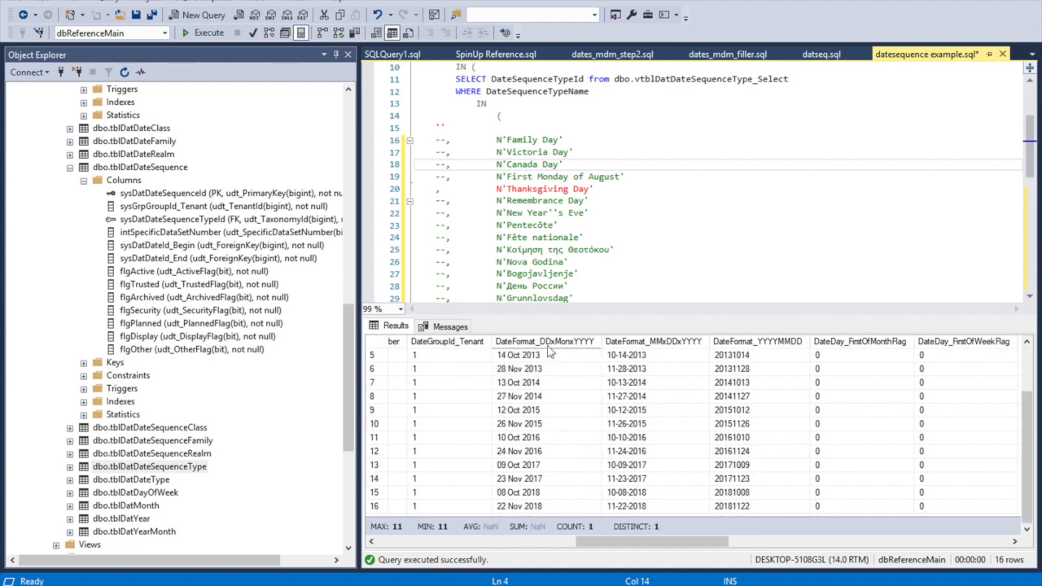
{"action": "left_click", "coordinate": [518, 368]}
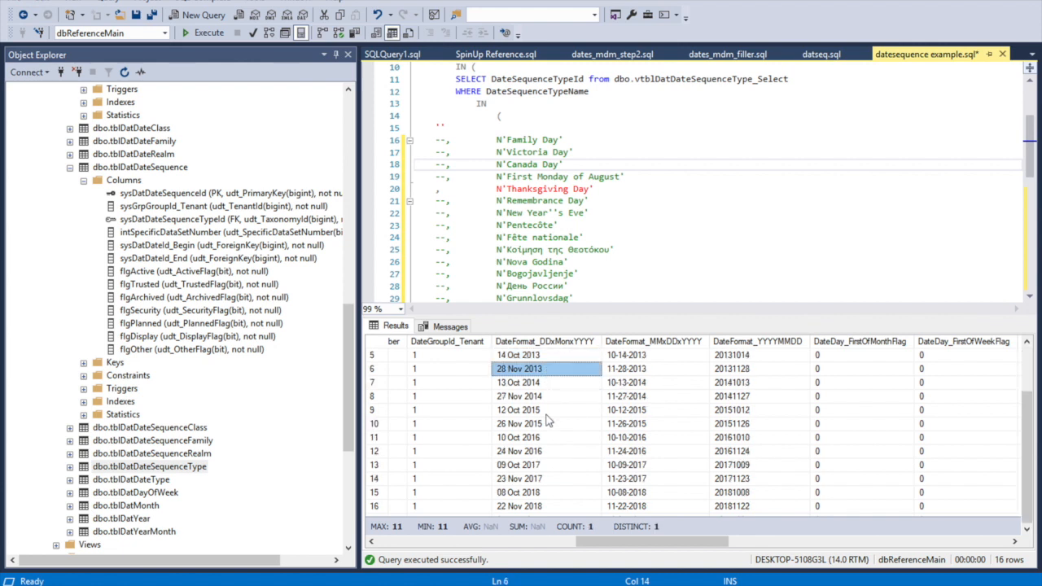
{"action": "left_click", "coordinate": [518, 436]}
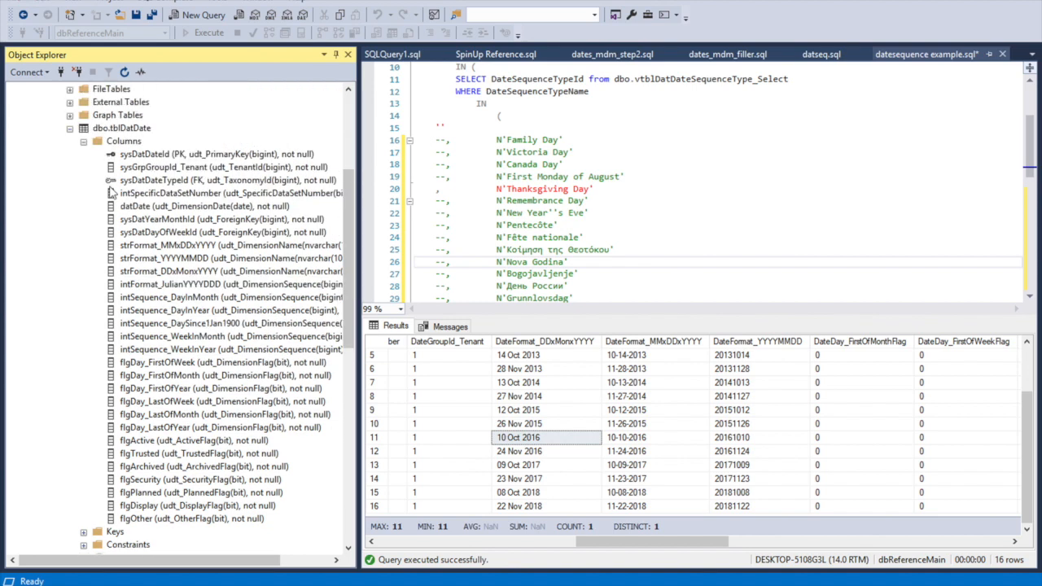
- Select vtblDatDate's sysDatDateId and expand the columns of dbo.tblDatDayOfWeek and neighbouring date tables
{"action": "left_click", "coordinate": [215, 153]}
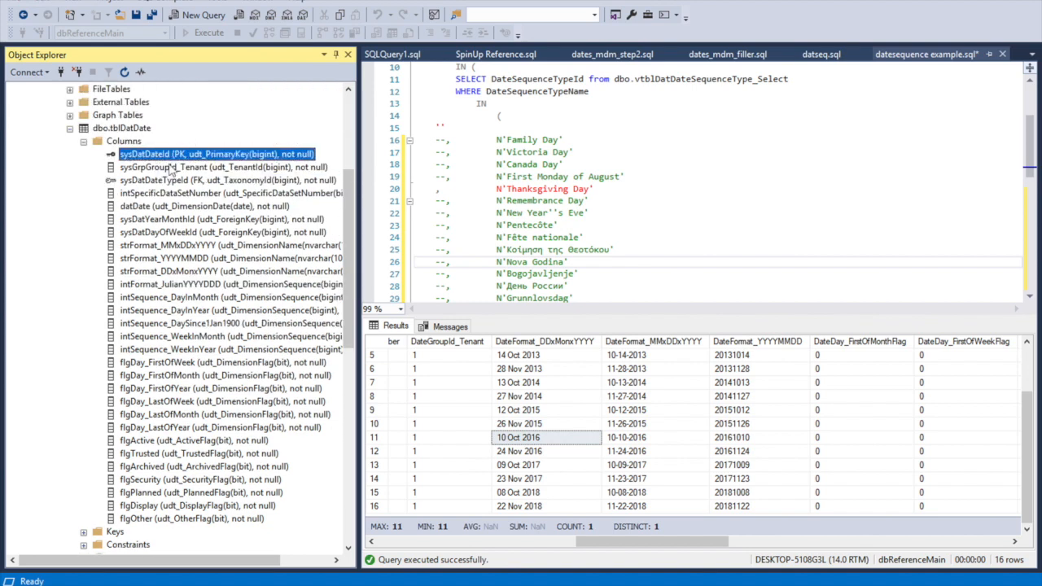
{"action": "scroll", "scroll_direction": "down", "scroll_amount": 3}
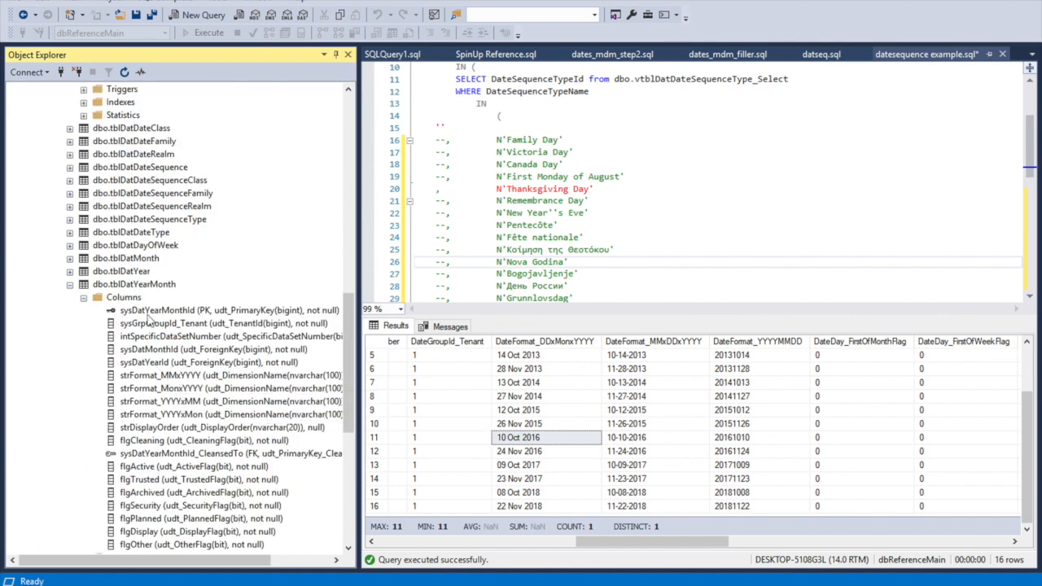
{"action": "left_click", "coordinate": [72, 257]}
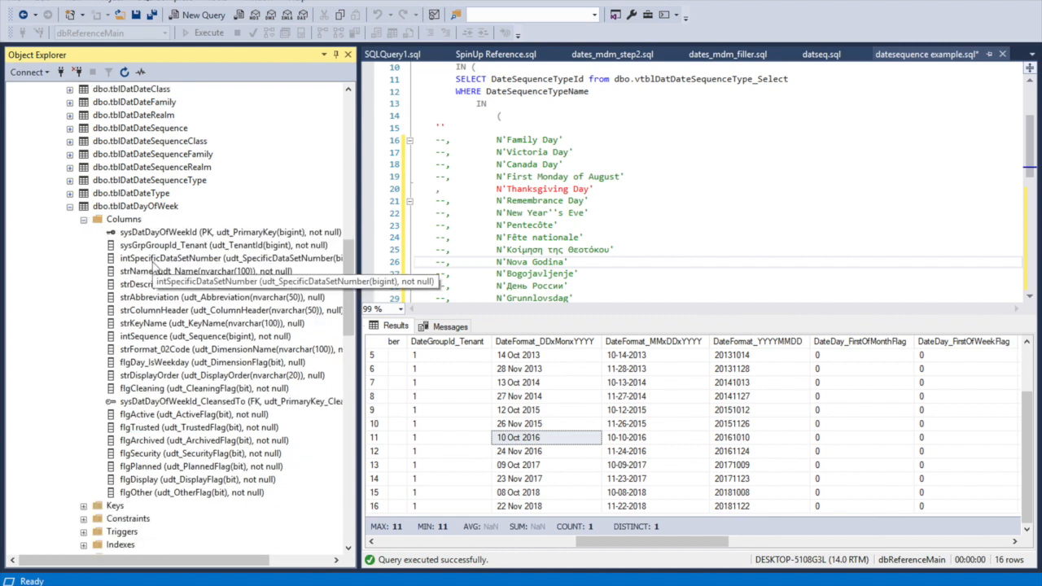
{"action": "scroll", "scroll_direction": "down", "scroll_amount": 3}
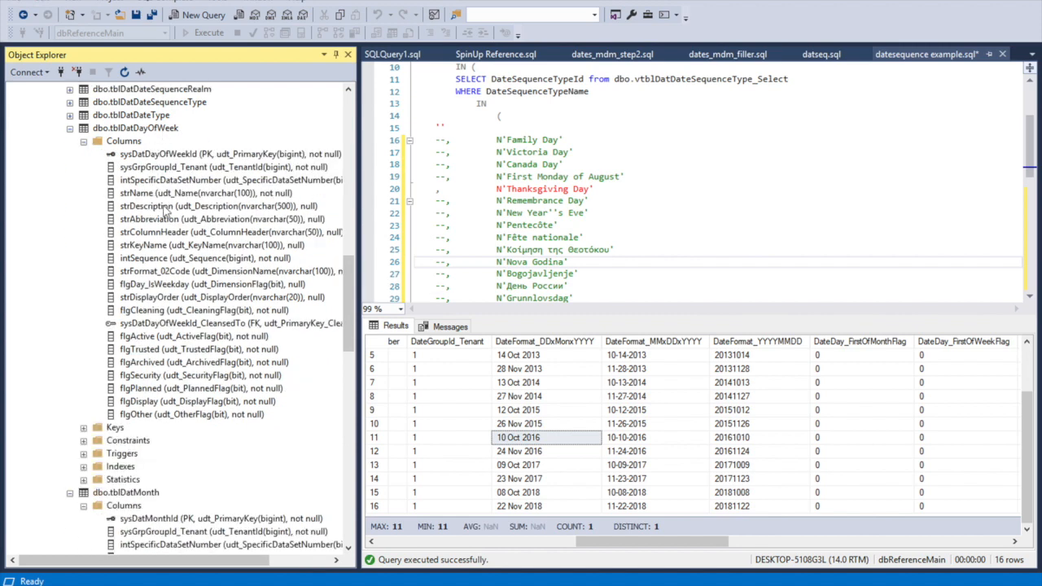
{"action": "scroll", "scroll_direction": "down", "scroll_amount": 3}
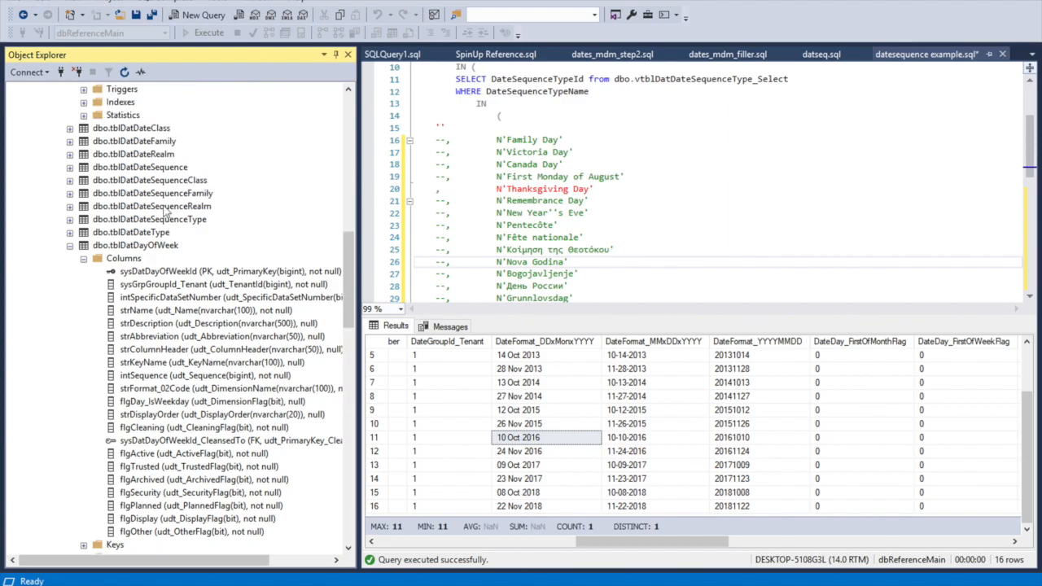
{"action": "scroll", "scroll_direction": "down", "scroll_amount": 3}
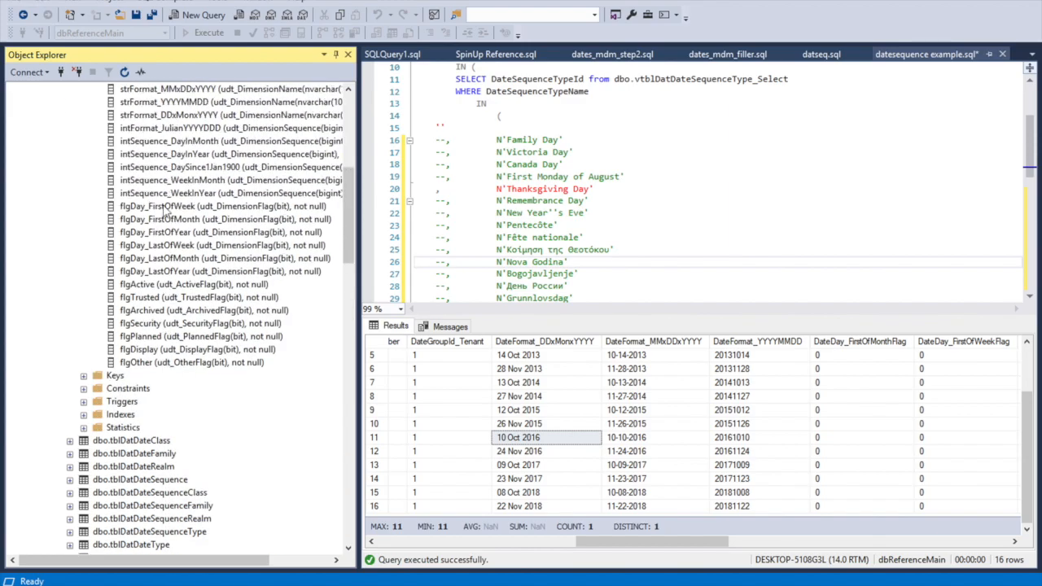